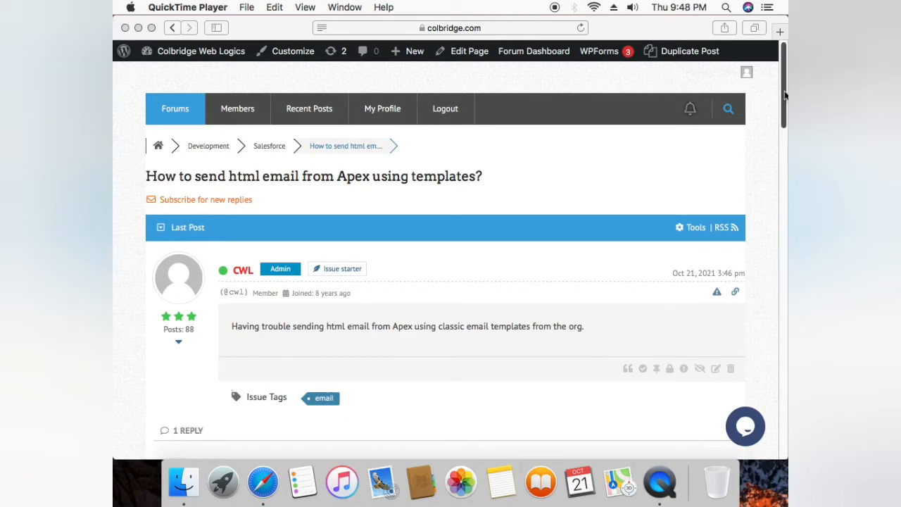
mouse_move(786, 94)
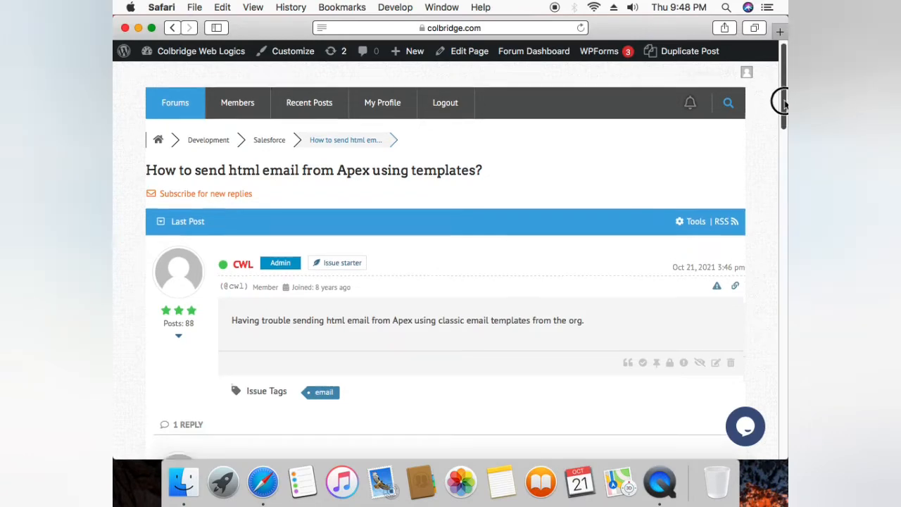
Scroll the thread down to the reply with the documentation link and Apex email code.
scroll("down", 3)
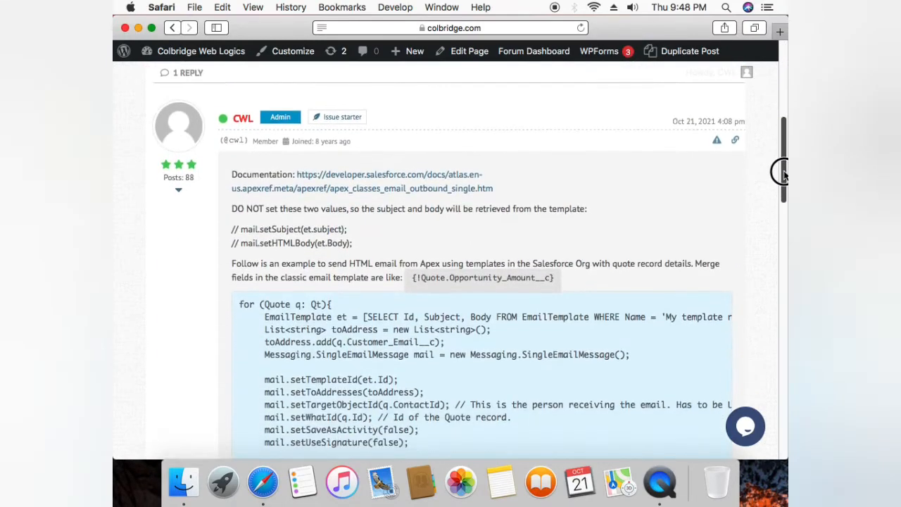
scroll("down", 3)
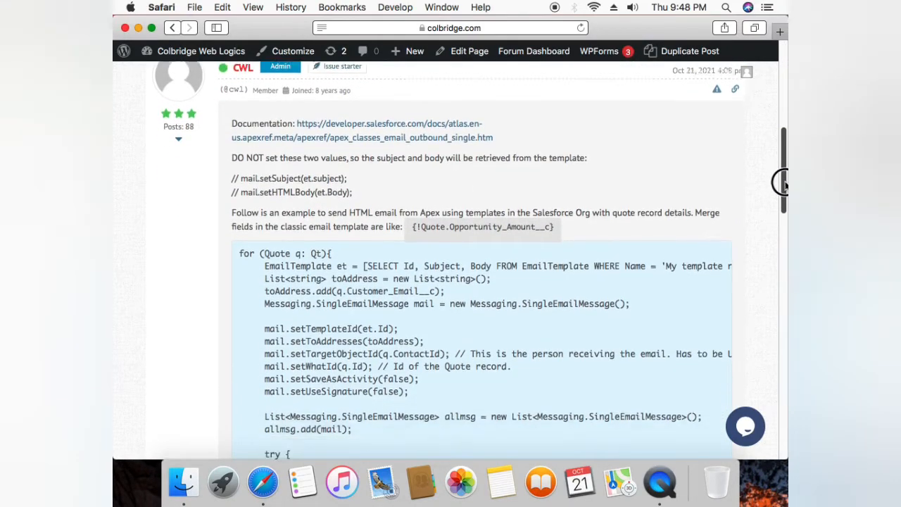
scroll("down", 3)
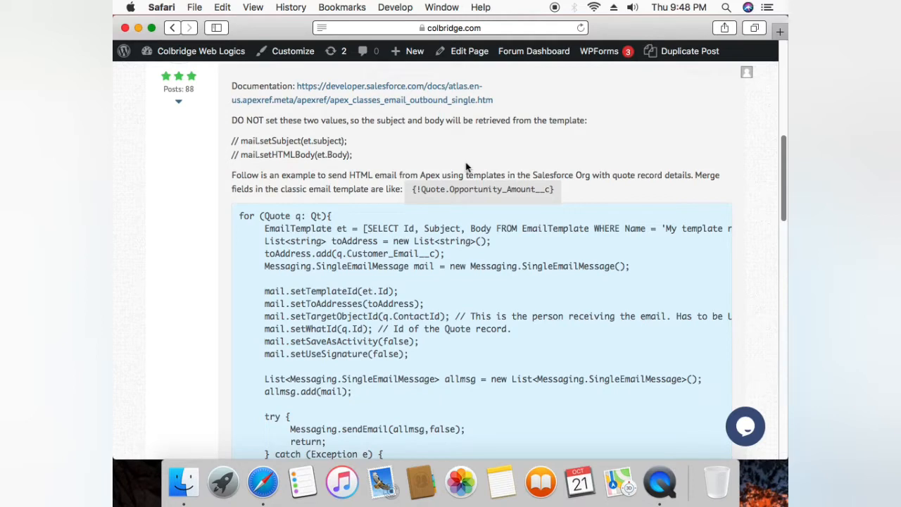
mouse_move(381, 264)
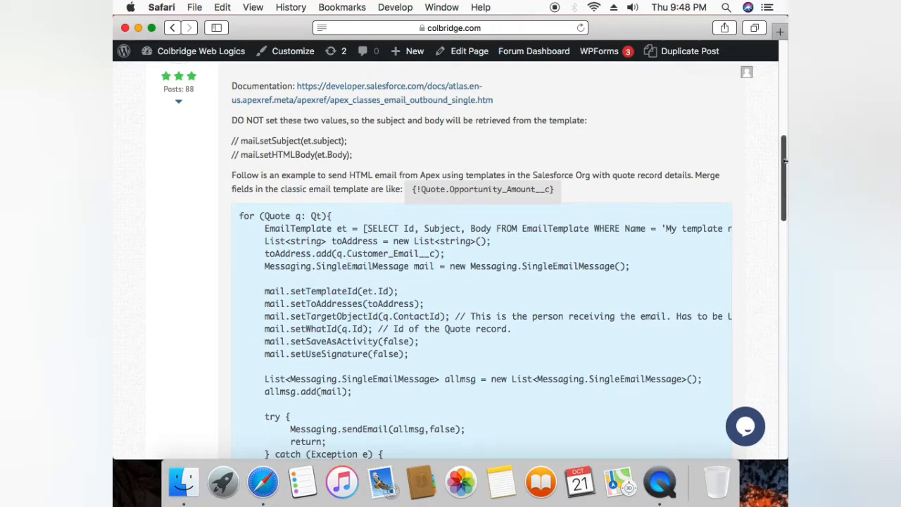
scroll("down", 3)
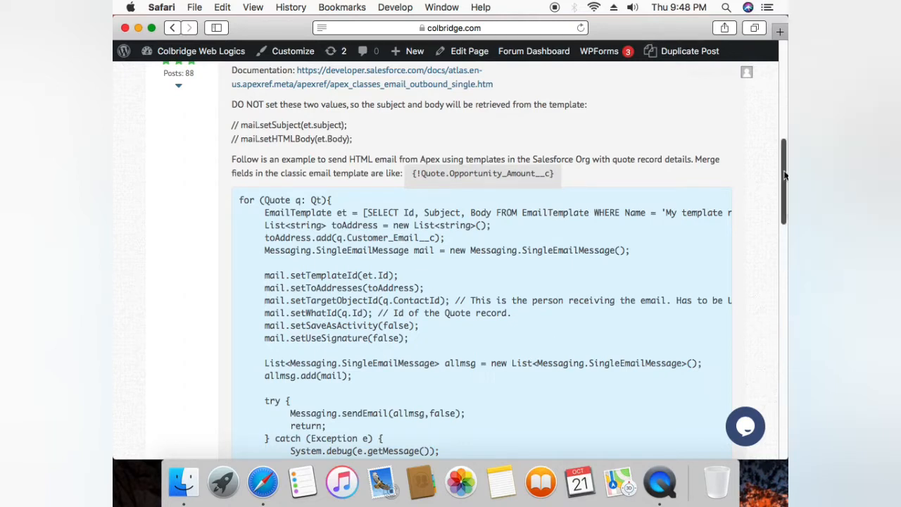
scroll("down", 3)
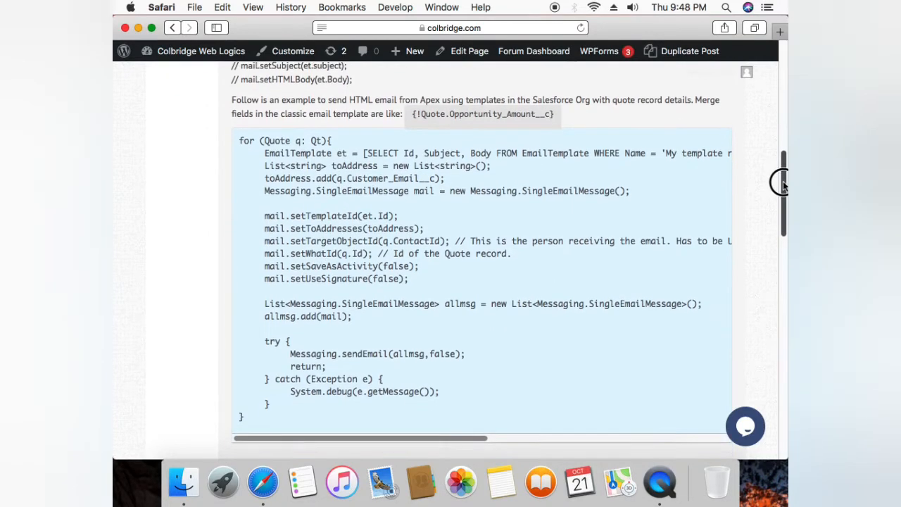
scroll("down", 3)
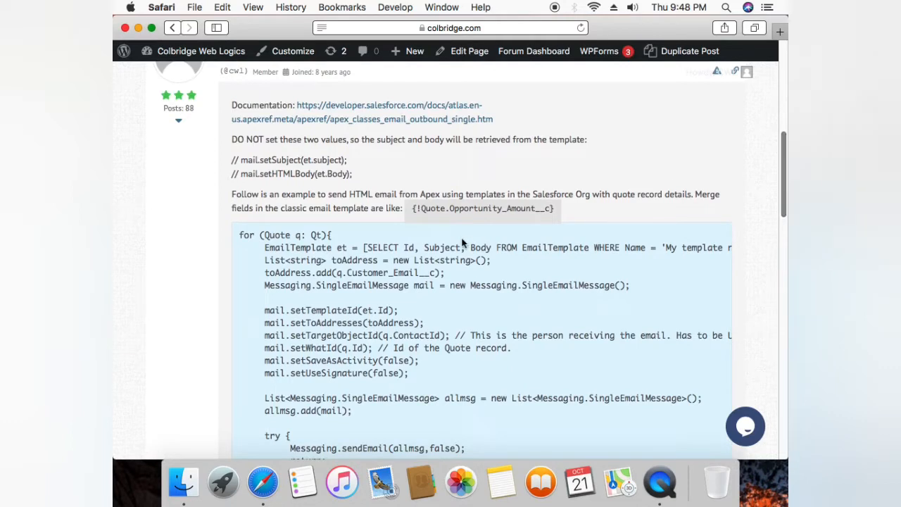
mouse_move(471, 248)
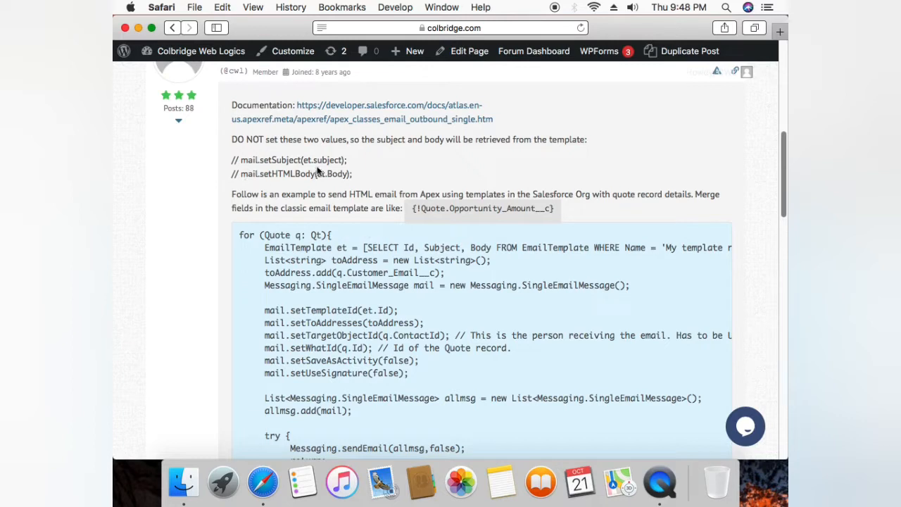
mouse_move(358, 182)
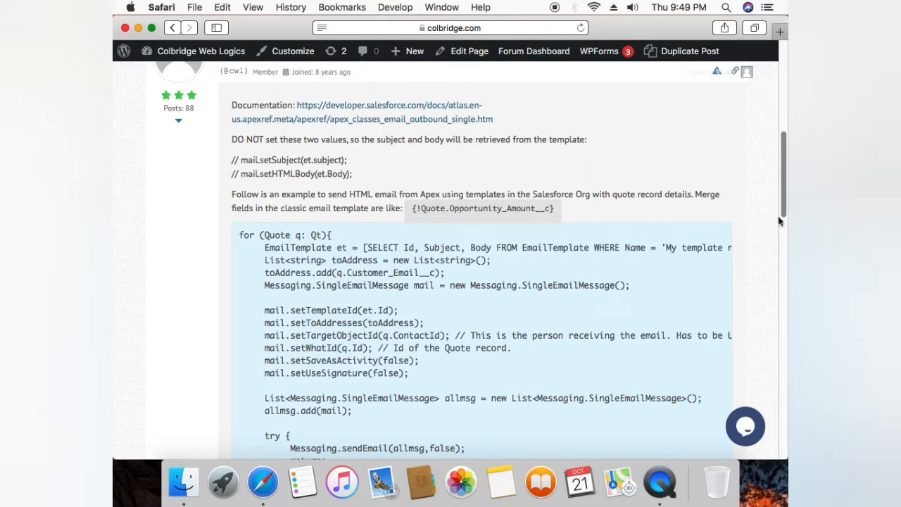
scroll("down", 3)
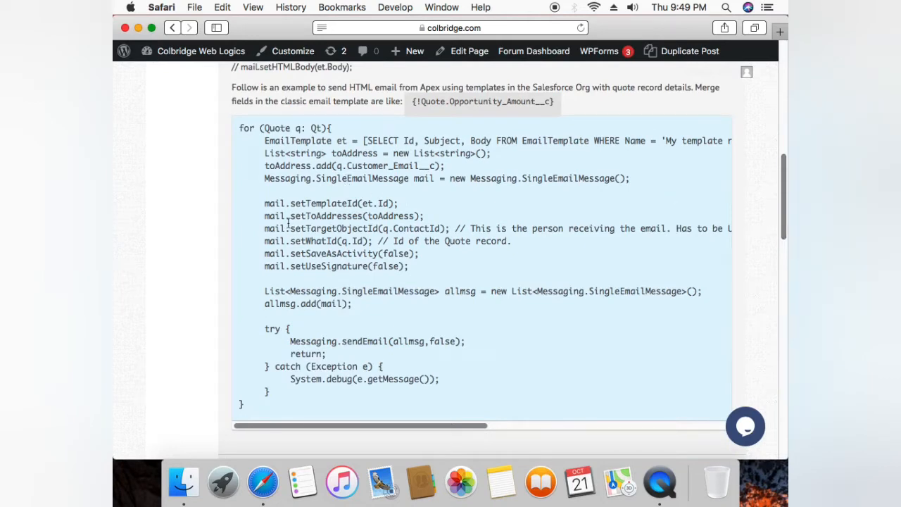
mouse_move(444, 227)
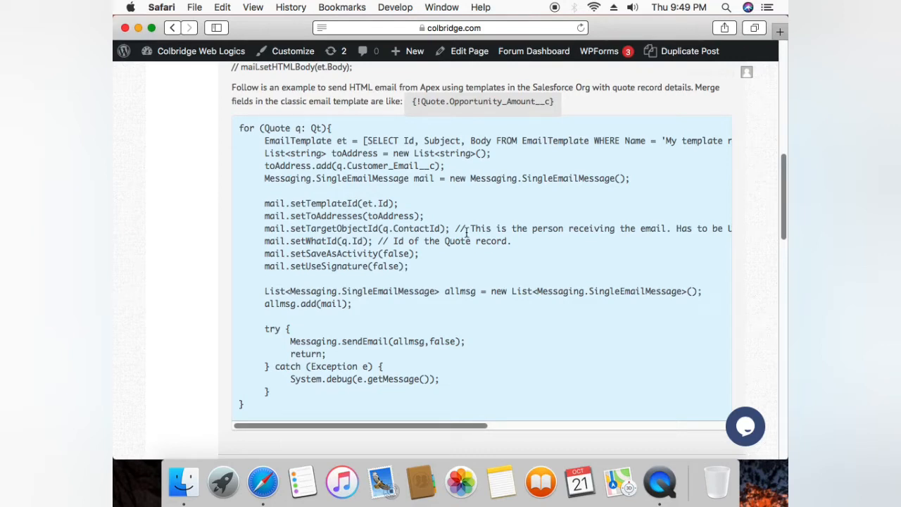
mouse_move(425, 240)
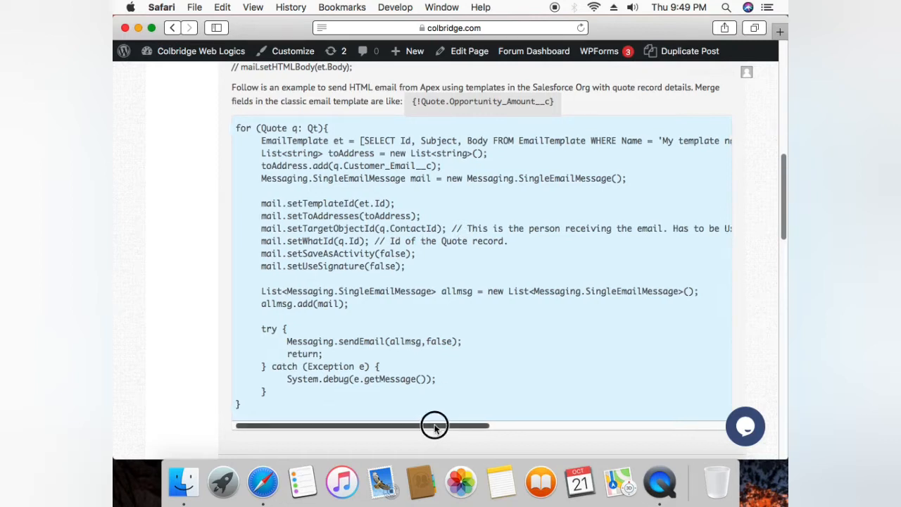
left_click_drag(433, 426, 532, 426)
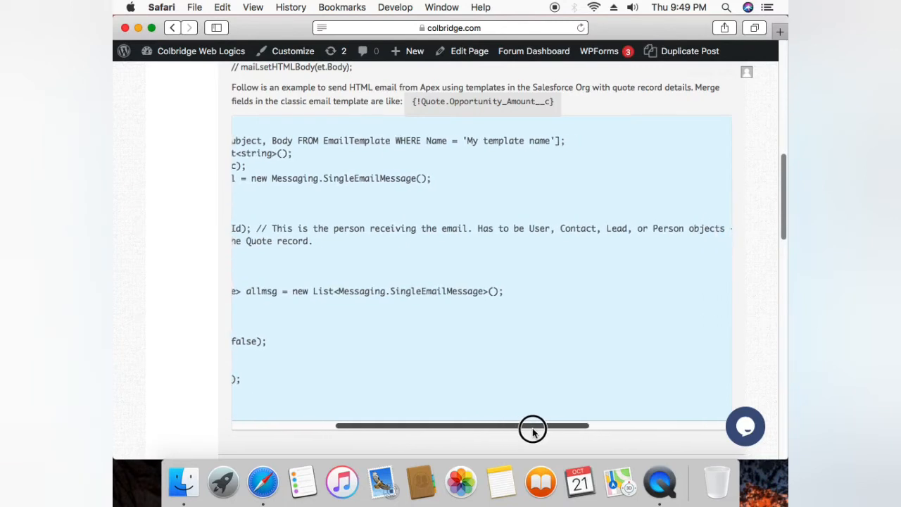
left_click_drag(533, 425, 547, 425)
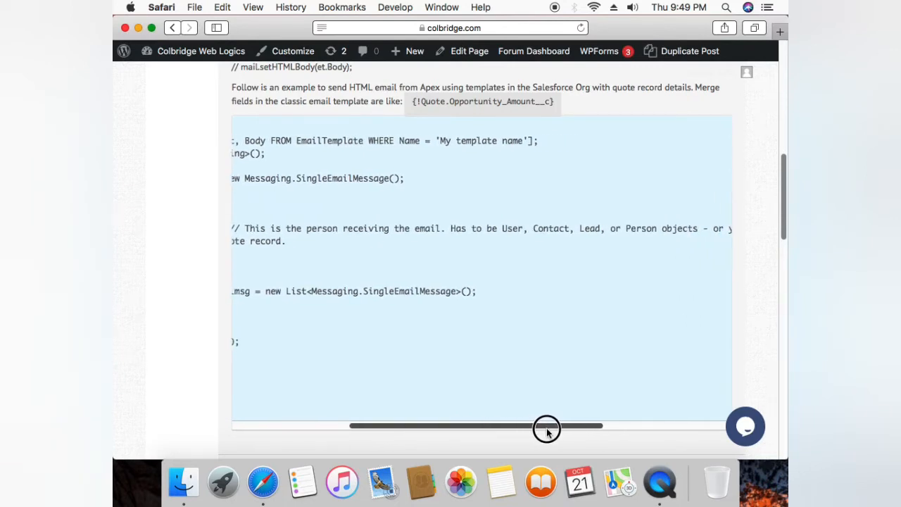
left_click_drag(547, 426, 569, 426)
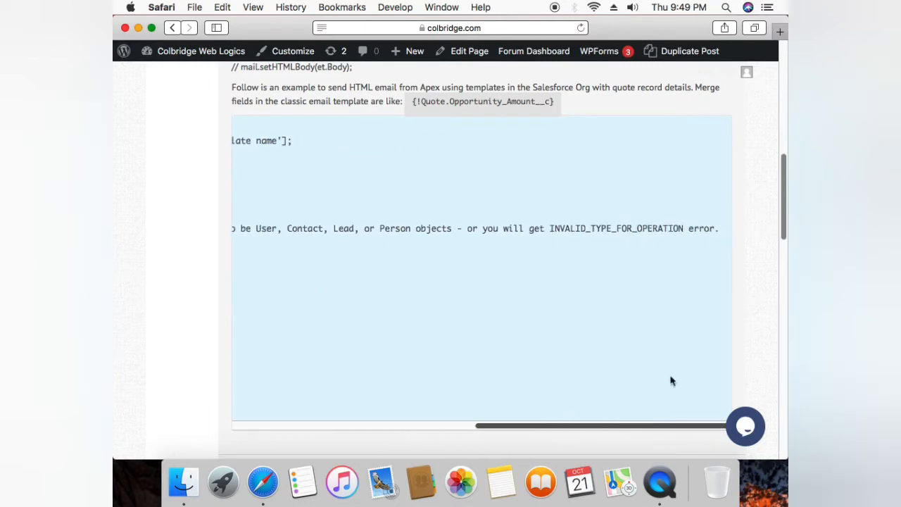
mouse_move(661, 245)
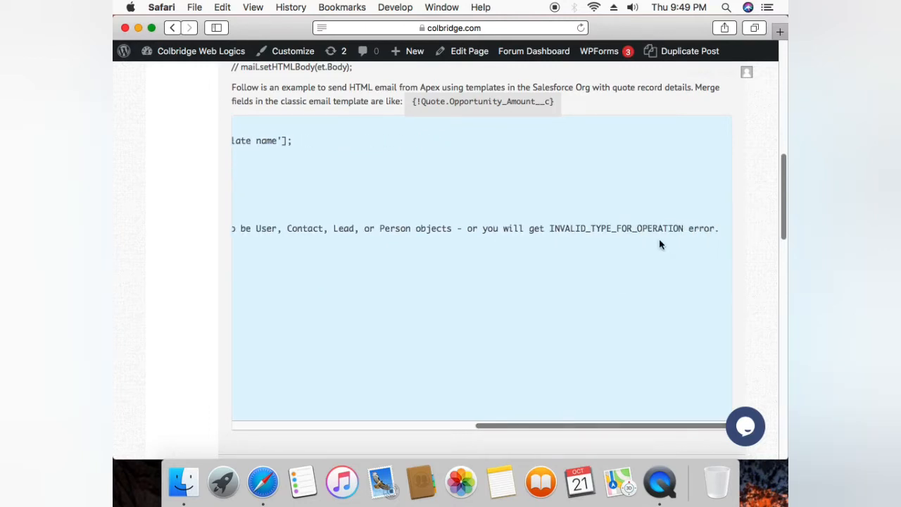
left_click_drag(486, 426, 592, 425)
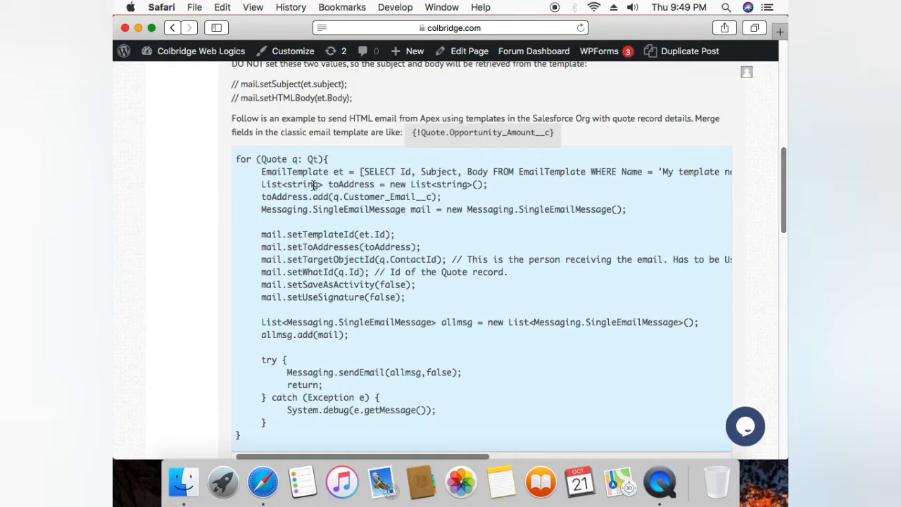
mouse_move(349, 157)
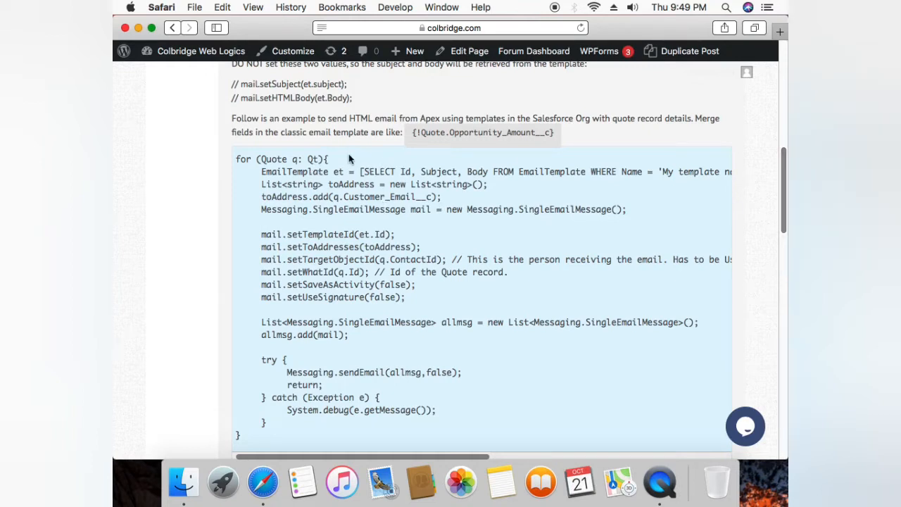
mouse_move(355, 158)
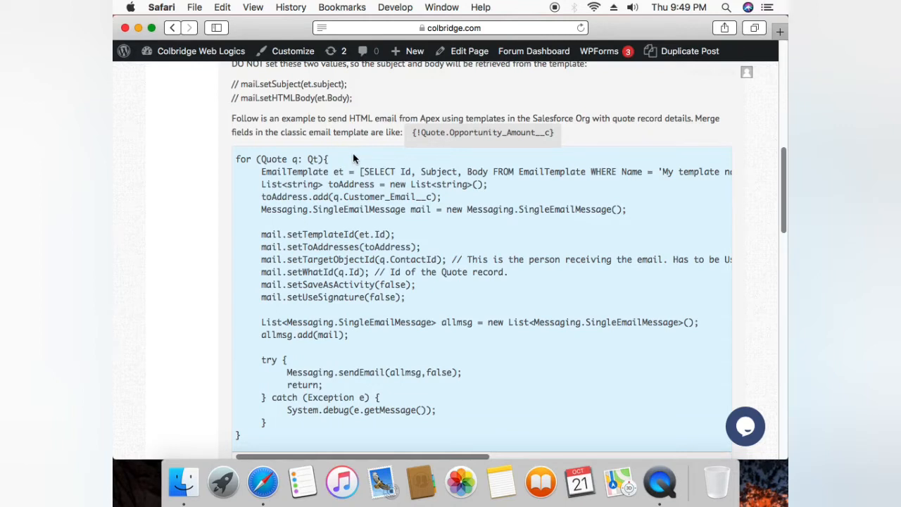
mouse_move(389, 267)
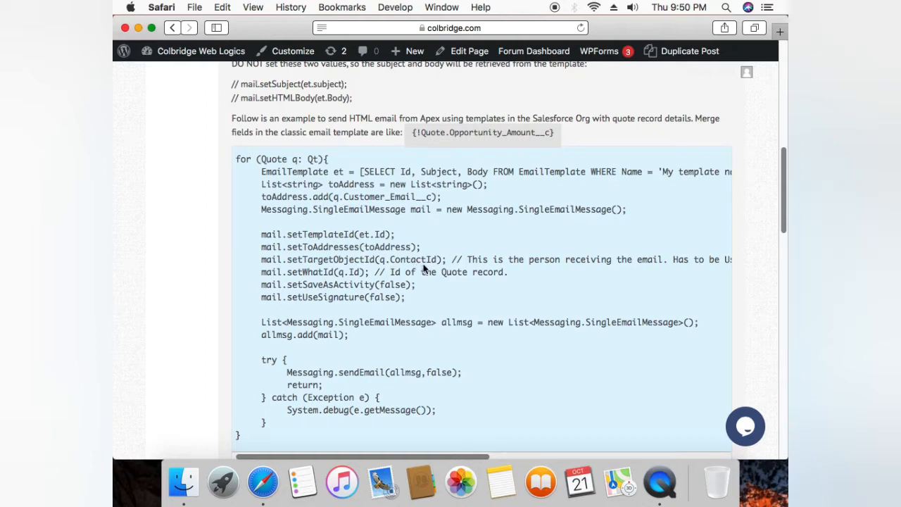
mouse_move(476, 268)
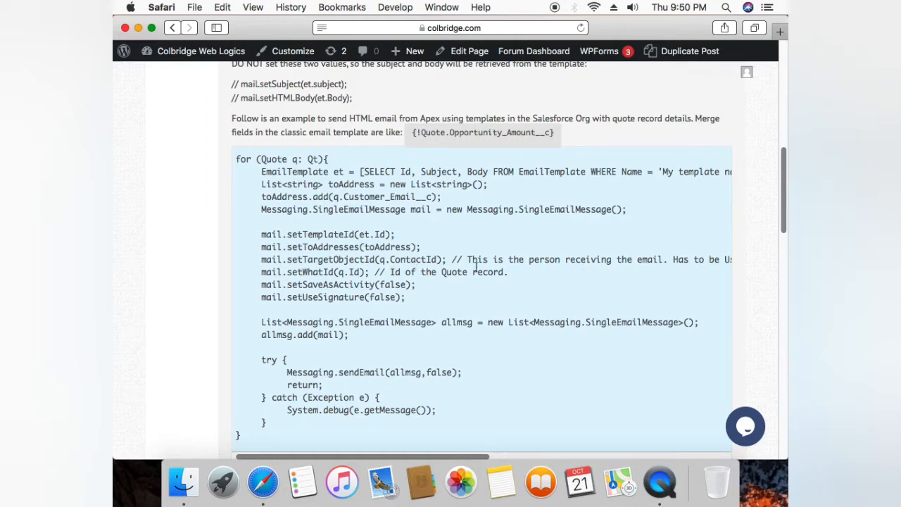
mouse_move(561, 271)
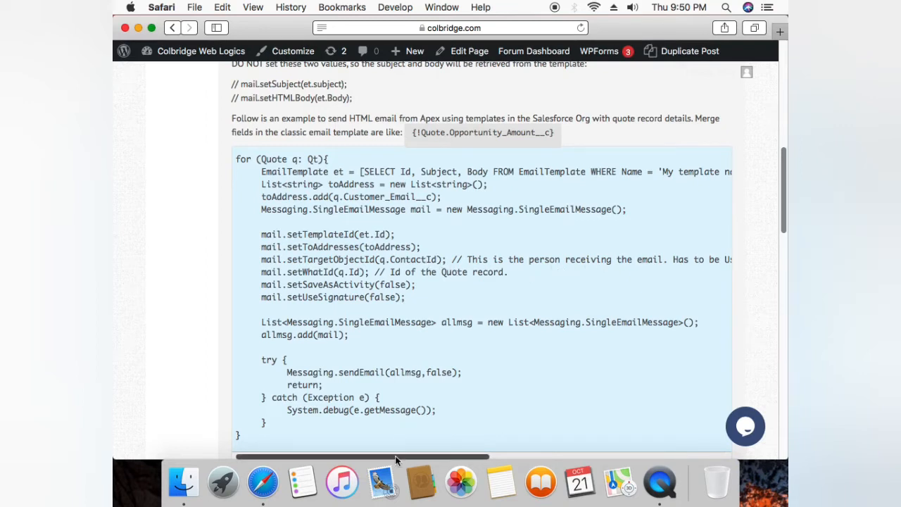
Slide the code block sideways to read the cut-off line ends, then return to its left edge.
left_click_drag(400, 456, 481, 456)
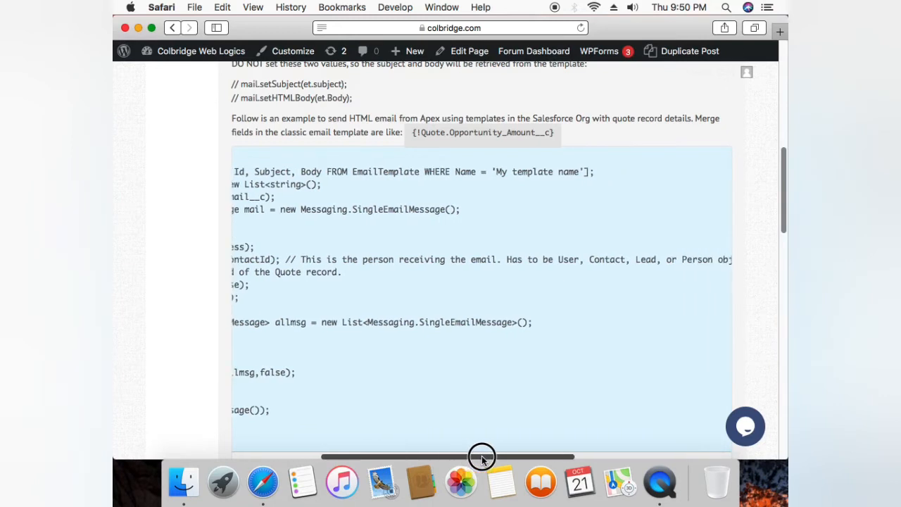
left_click_drag(481, 456, 453, 456)
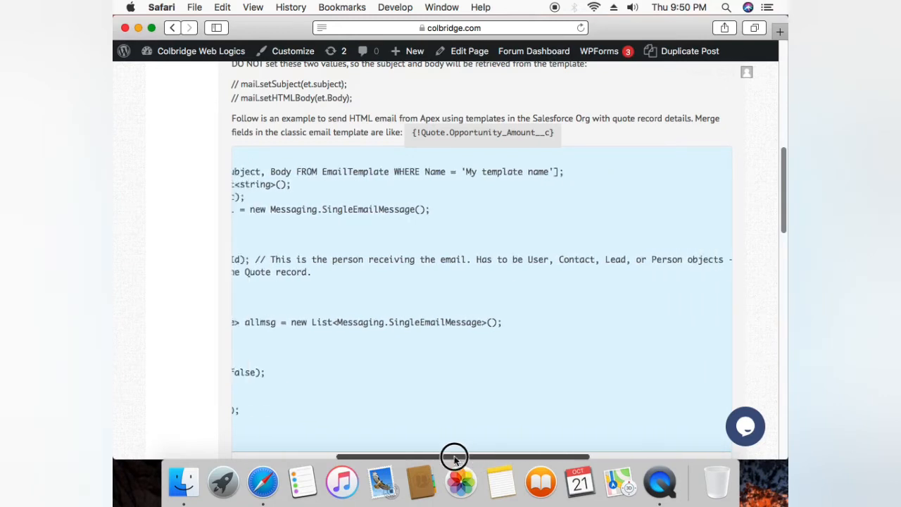
left_click_drag(454, 458, 380, 458)
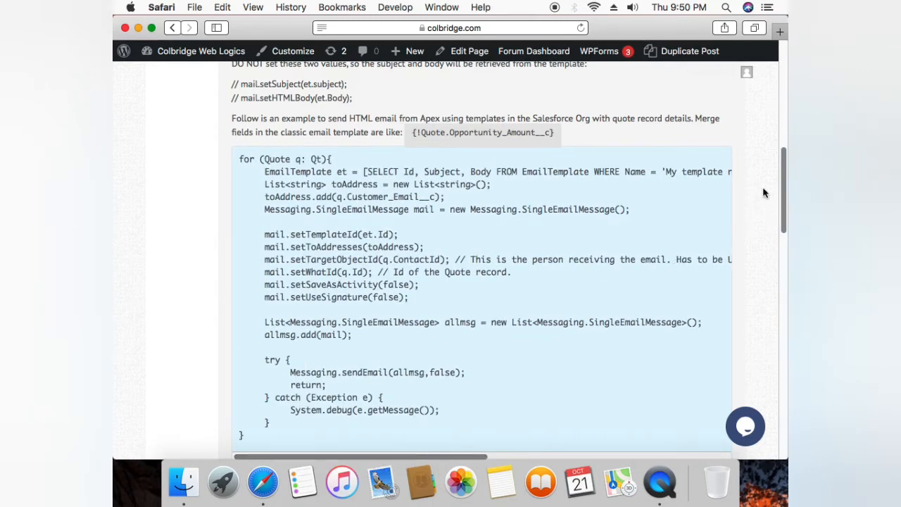
Scroll the page so CWL's reply is visible from its header.
scroll("down", 3)
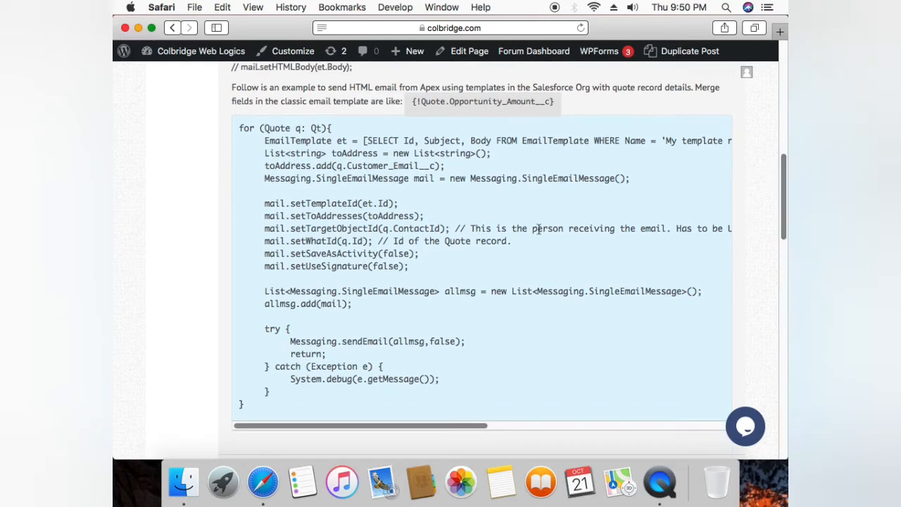
mouse_move(361, 252)
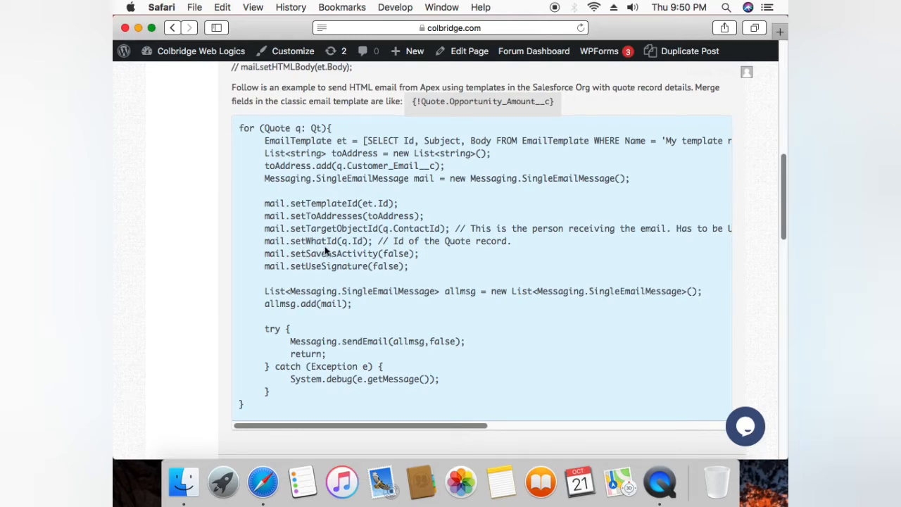
mouse_move(347, 245)
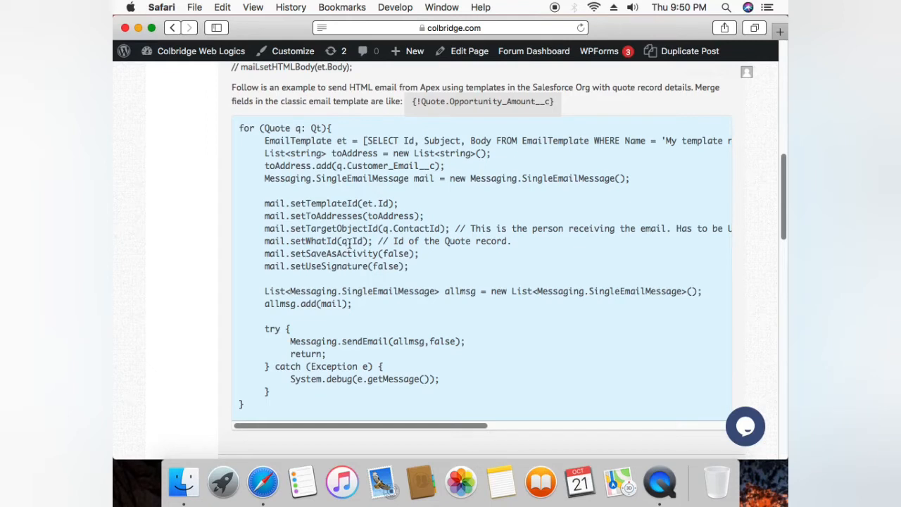
mouse_move(354, 242)
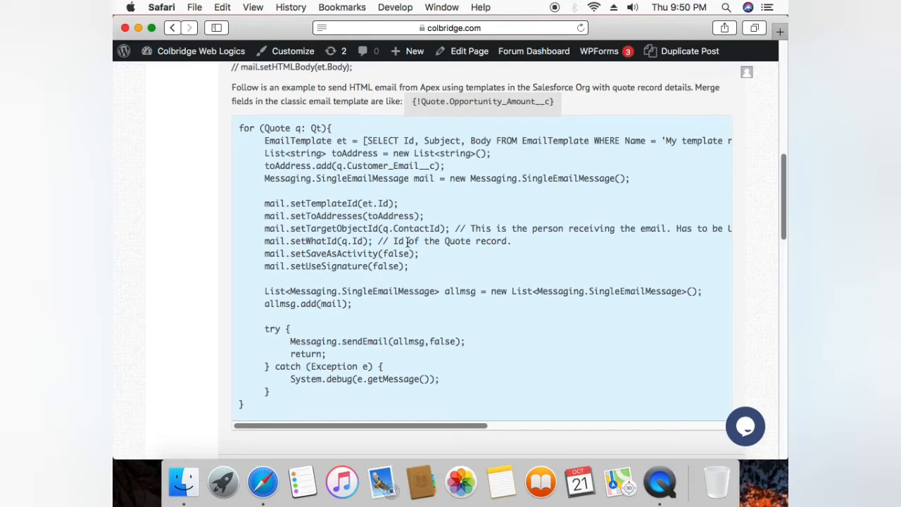
mouse_move(318, 190)
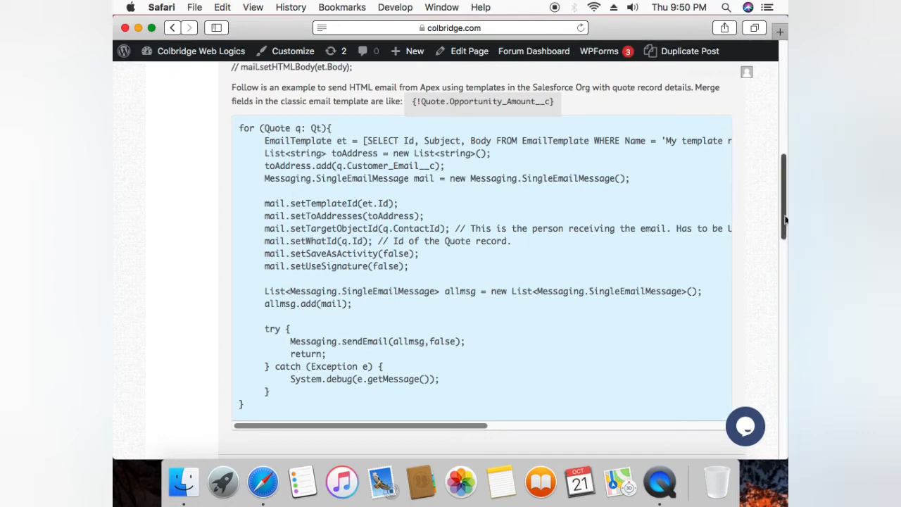
scroll("down", 3)
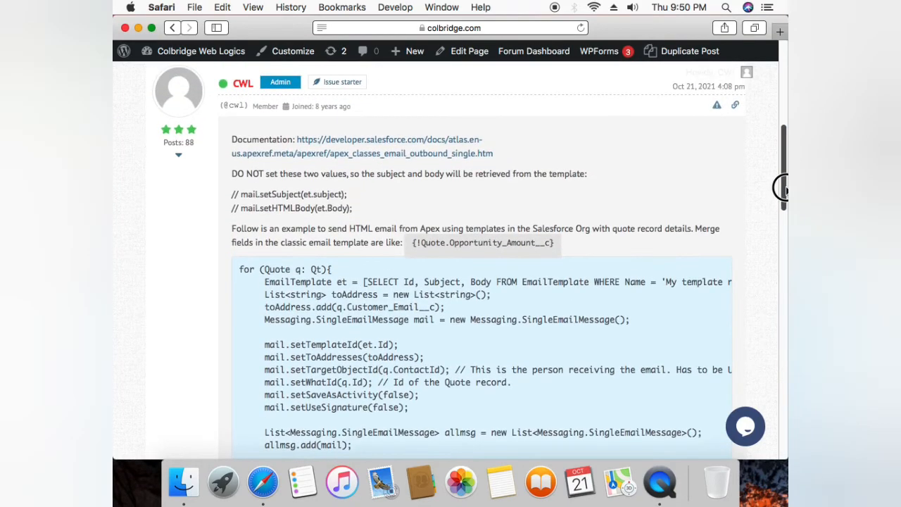
Scroll past the question and code sample down to the 'Leave a reply' editor.
scroll("down", 3)
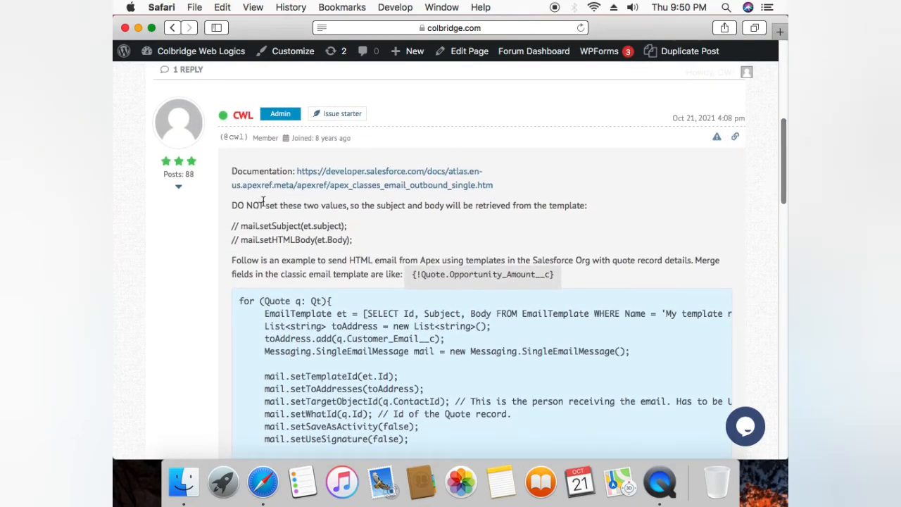
mouse_move(375, 194)
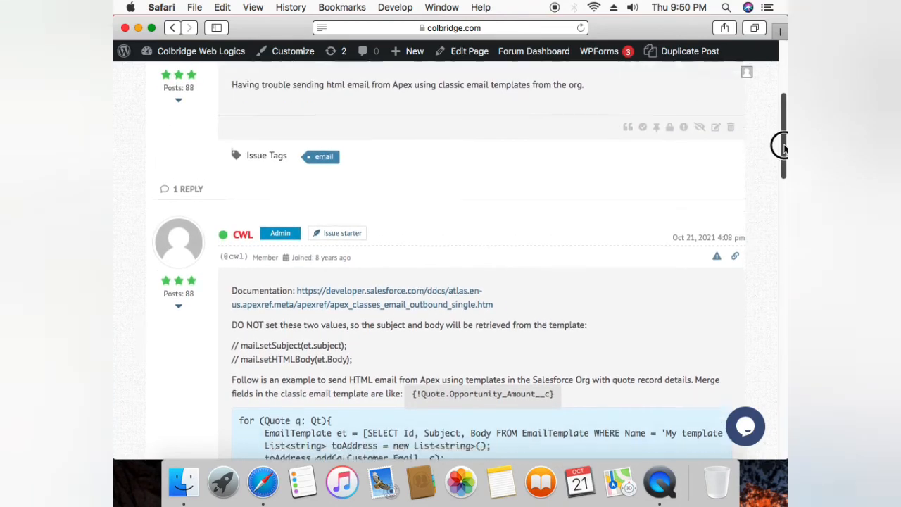
scroll("down", 3)
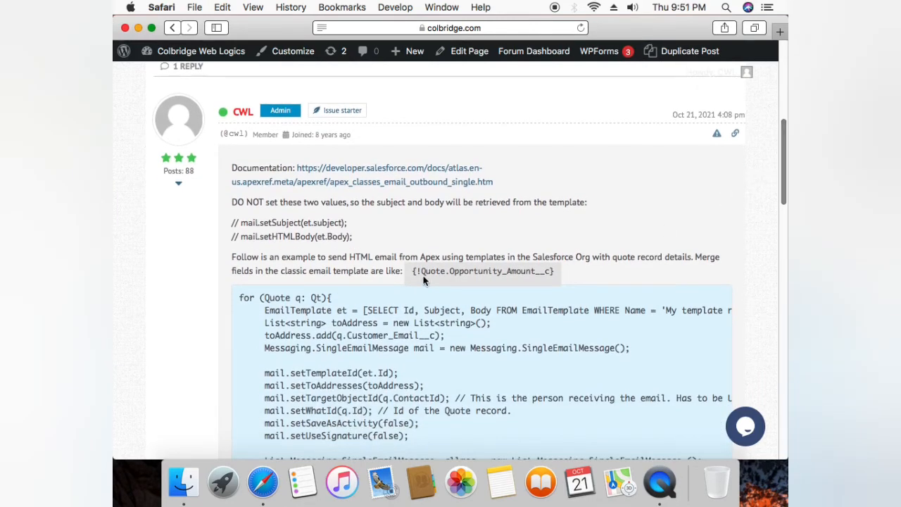
mouse_move(430, 280)
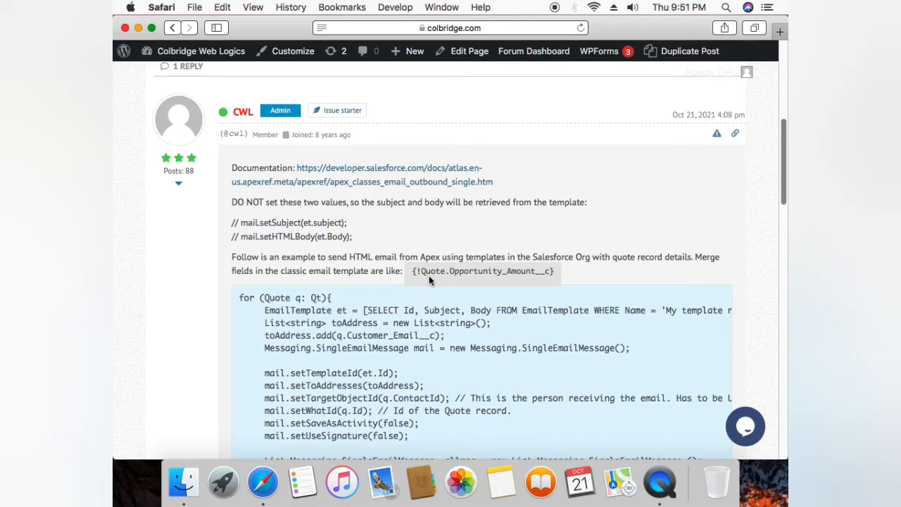
mouse_move(473, 280)
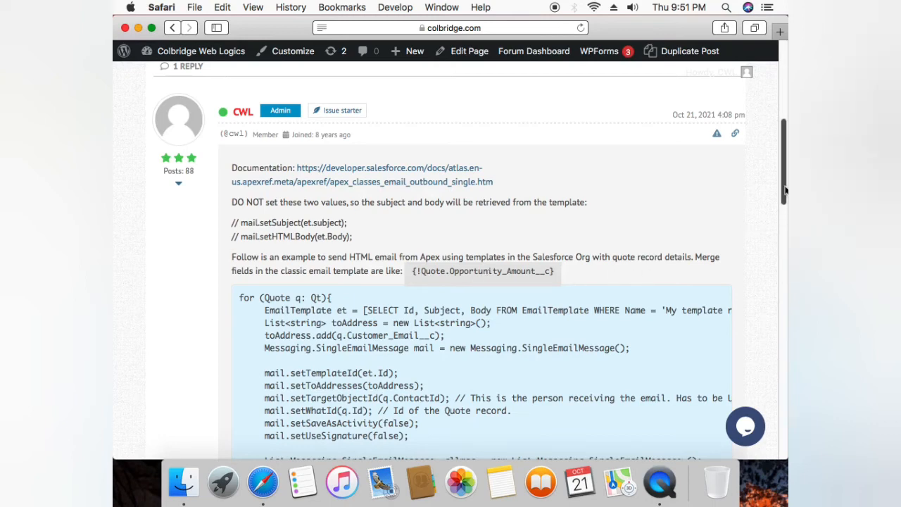
scroll("down", 3)
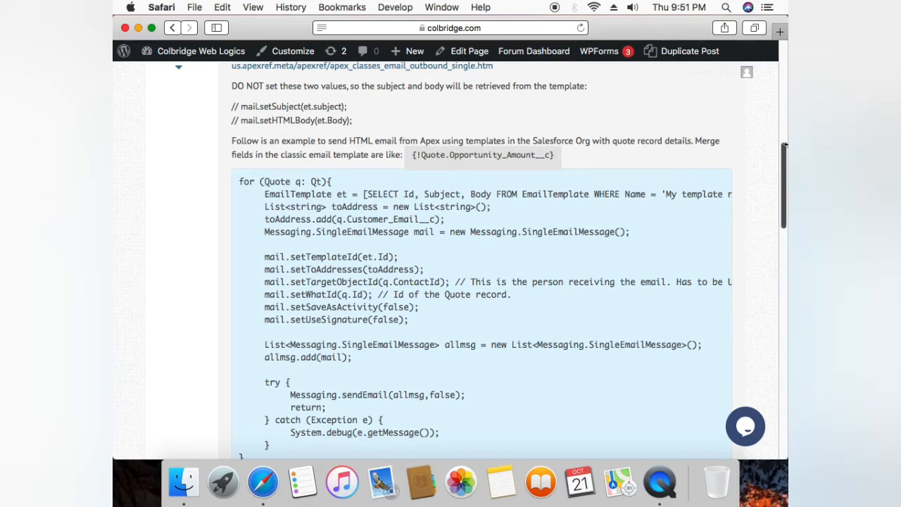
mouse_move(786, 158)
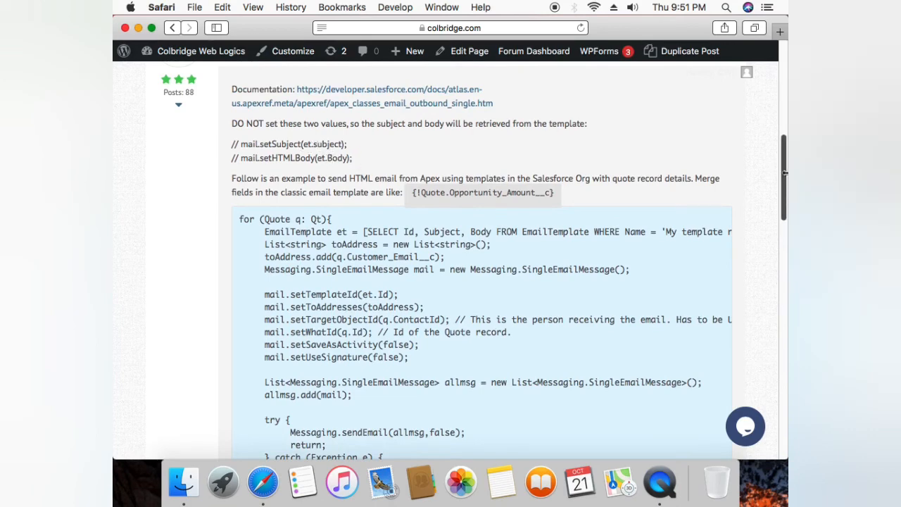
scroll("down", 3)
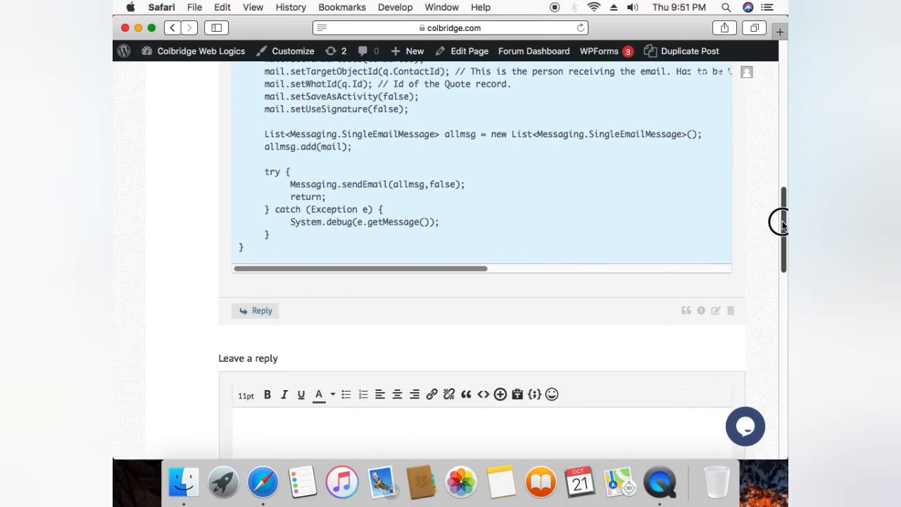